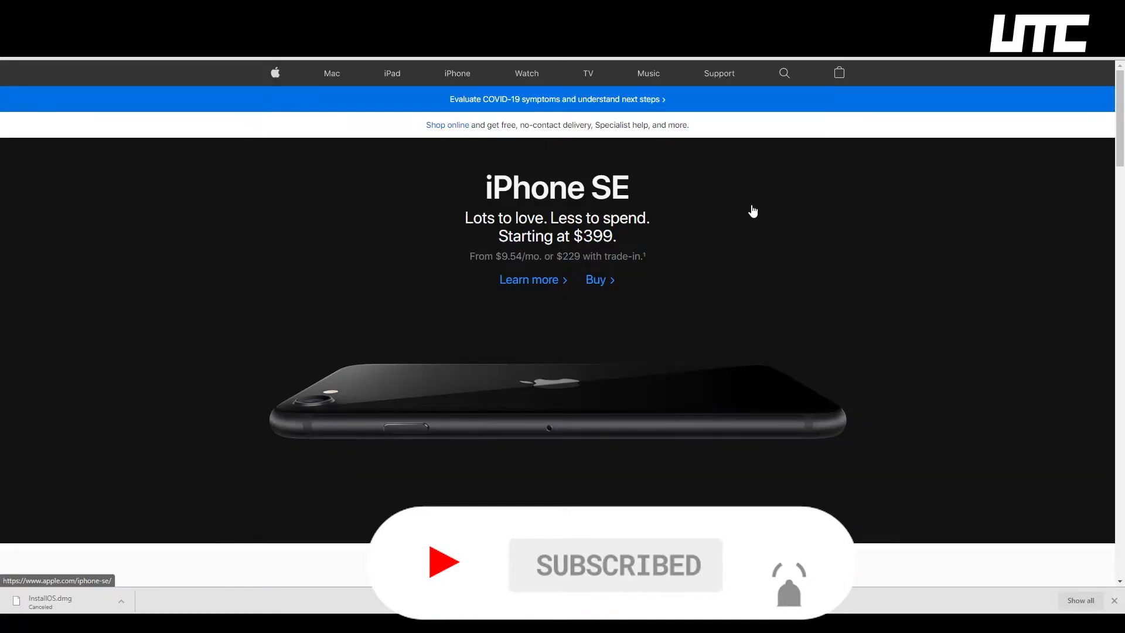
pyautogui.moveTo(524, 90)
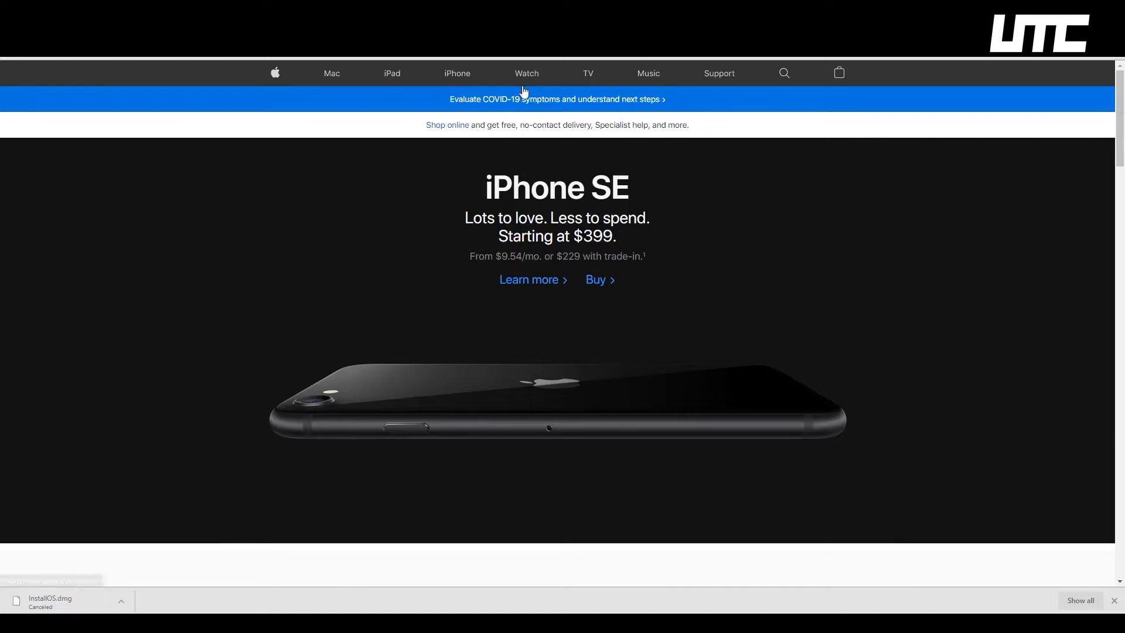
# Search apple.com for 'how to download sierra' from the site search box
pyautogui.click(784, 72)
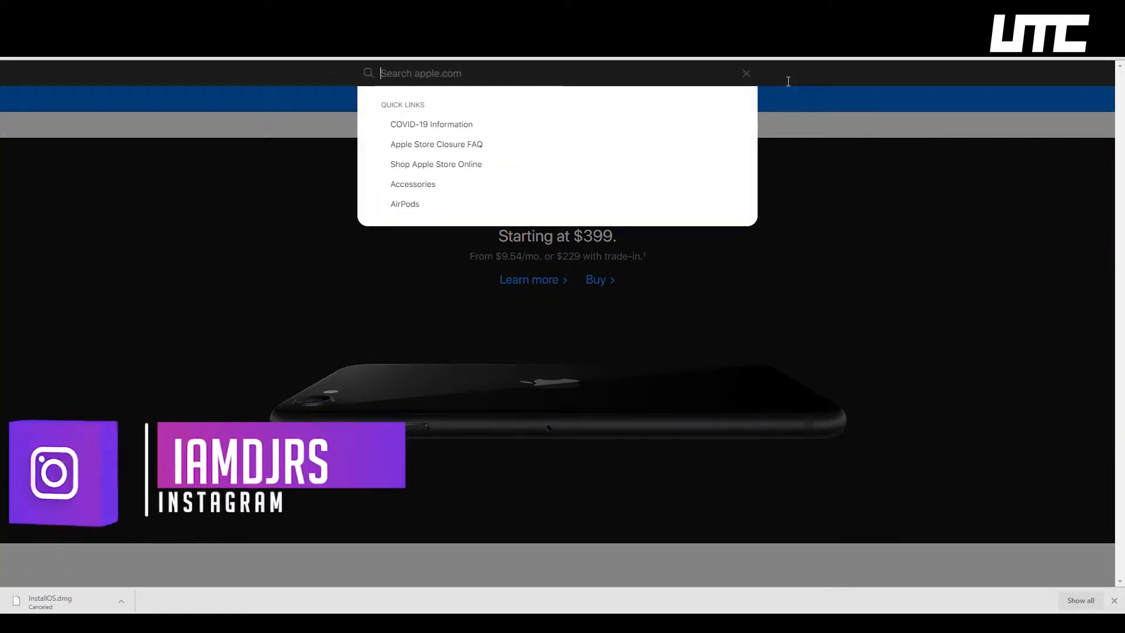
pyautogui.write('how')
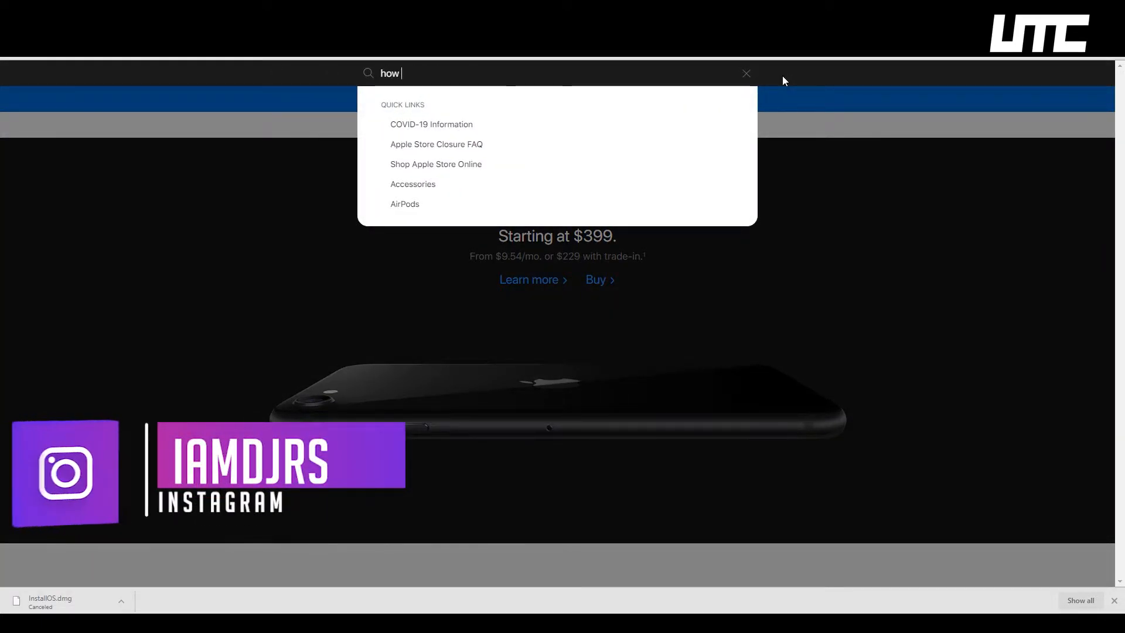
pyautogui.write('to upga')
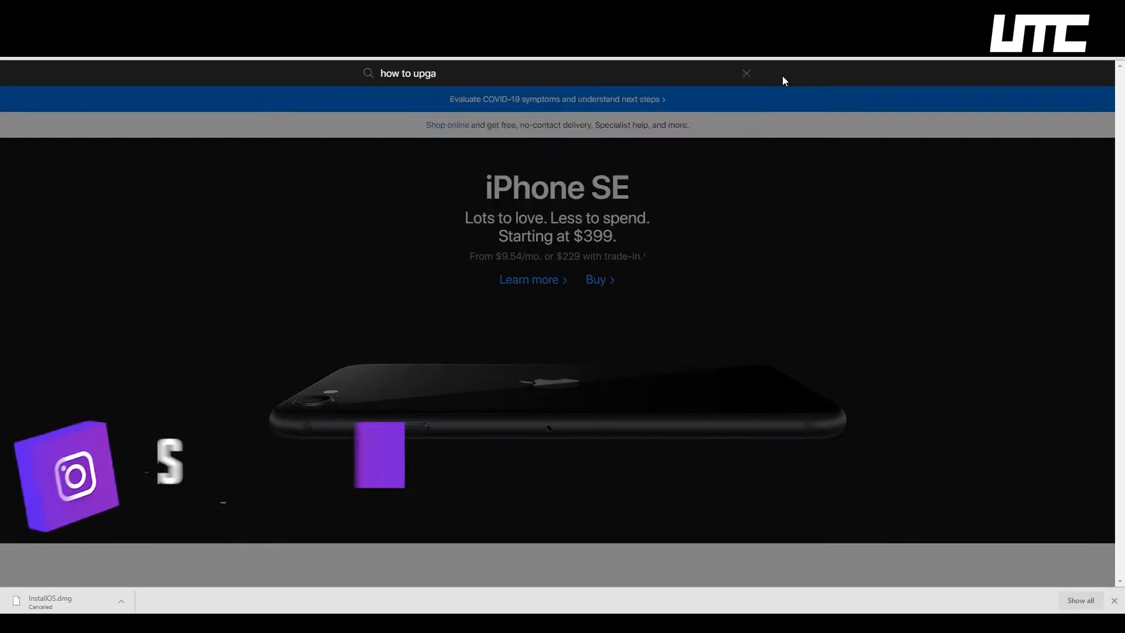
pyautogui.write('how to dow')
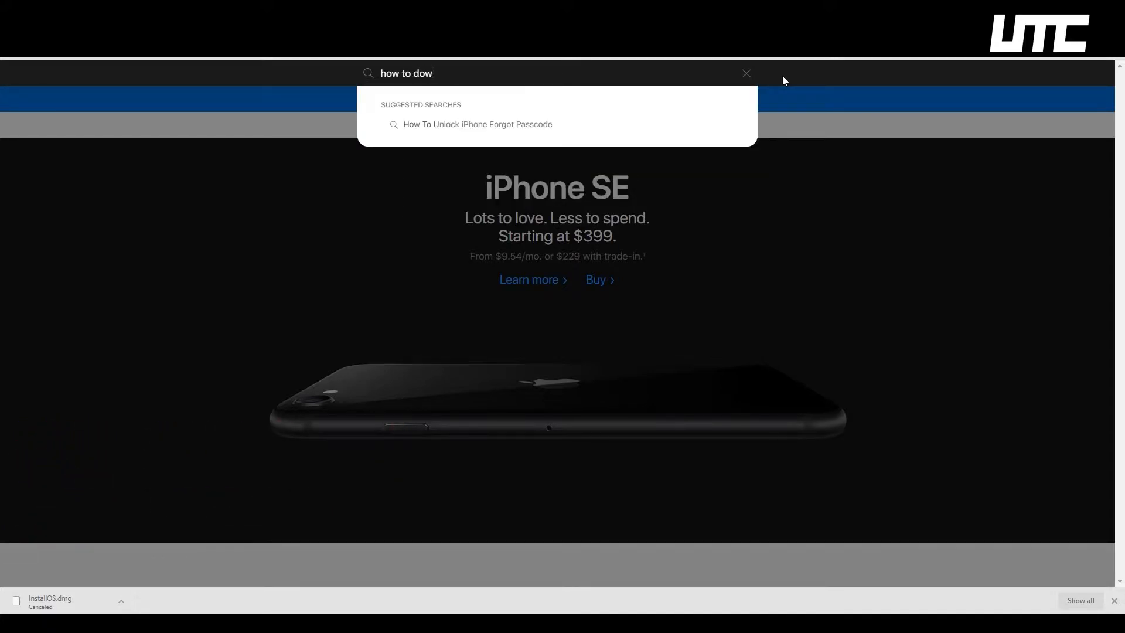
pyautogui.write('nload')
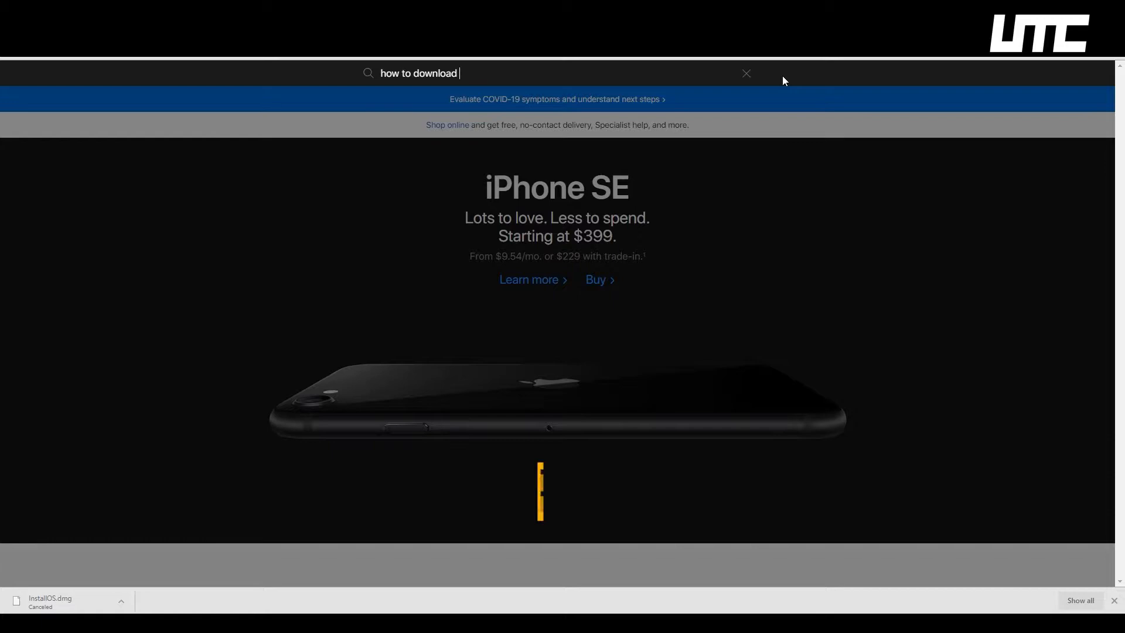
pyautogui.write('sie')
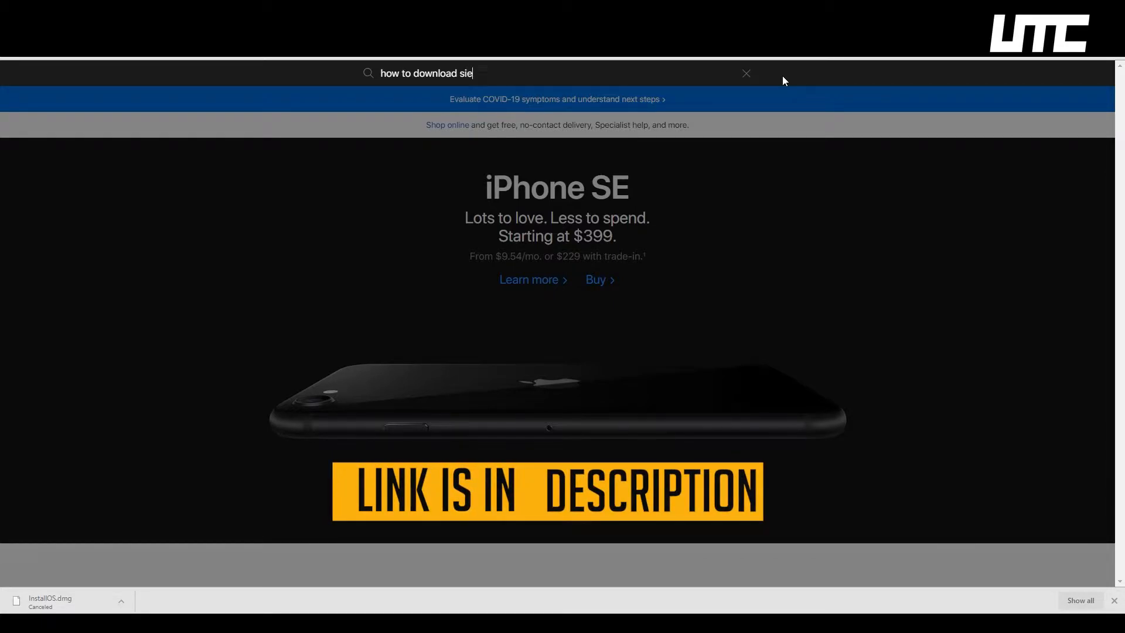
pyautogui.click(745, 72)
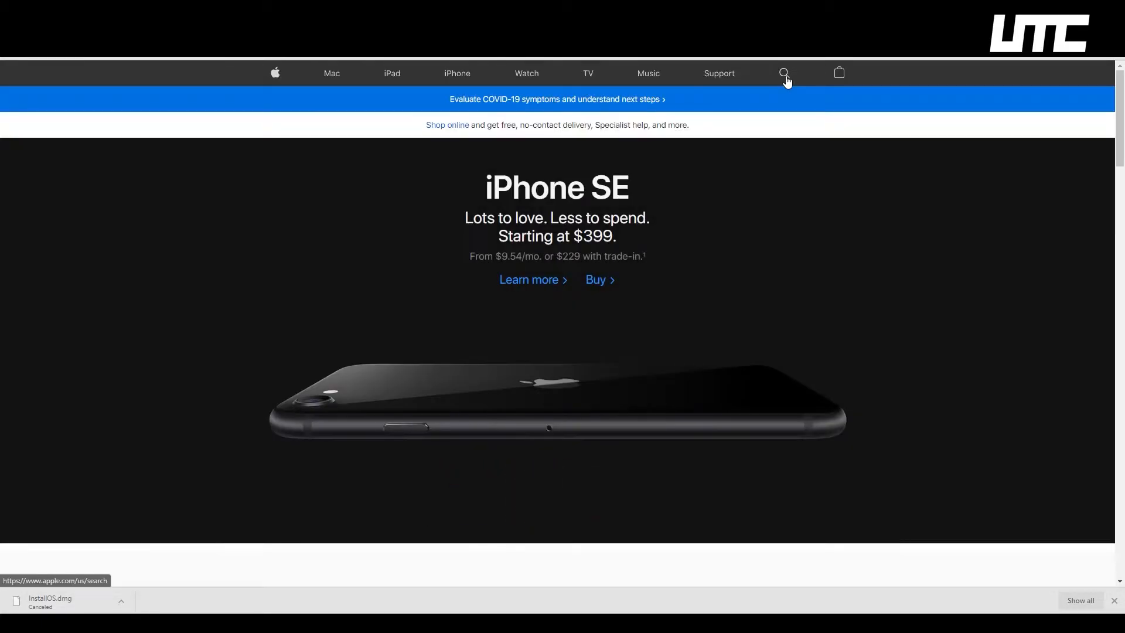
pyautogui.click(784, 73)
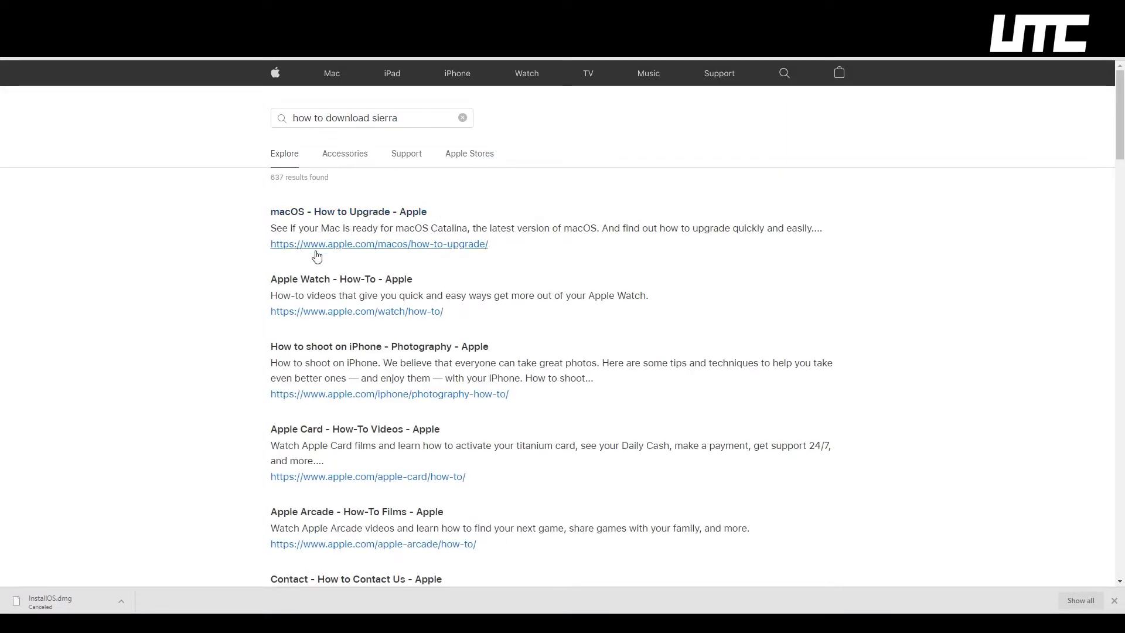
pyautogui.moveTo(407, 211)
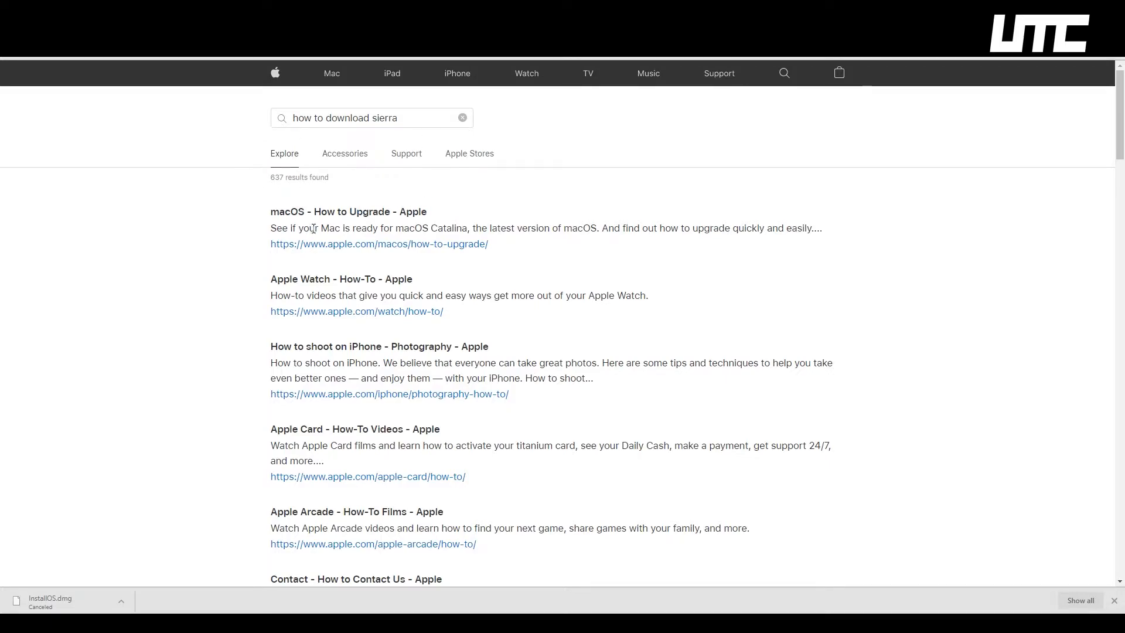
# Filter the results to Support articles, with How to upgrade to macOS Sierra listed first
pyautogui.click(407, 152)
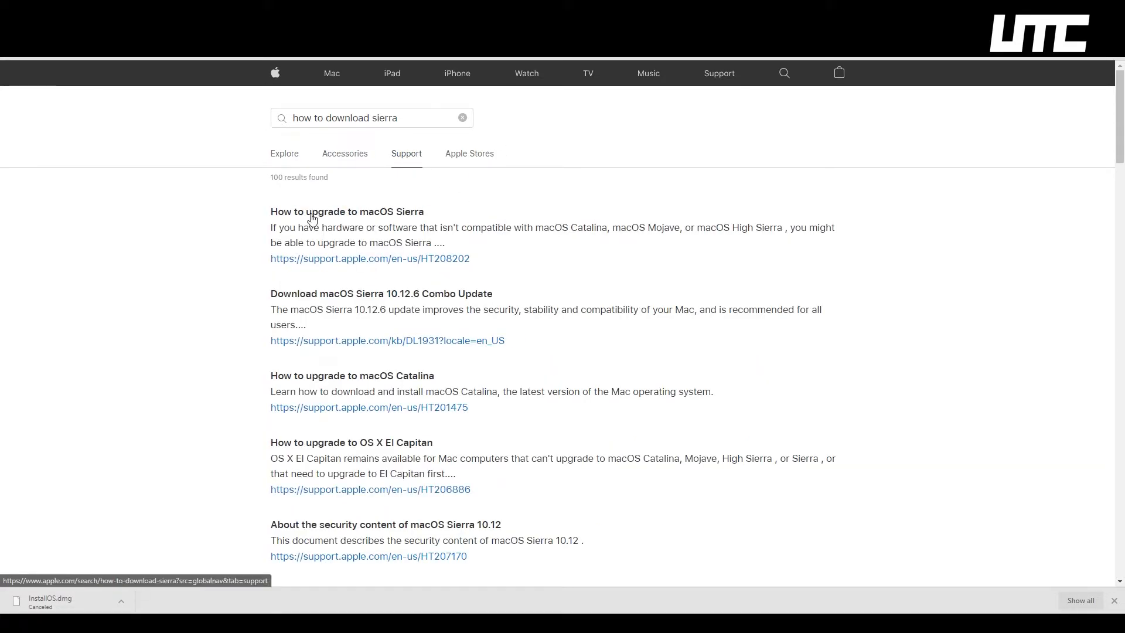
pyautogui.moveTo(388, 217)
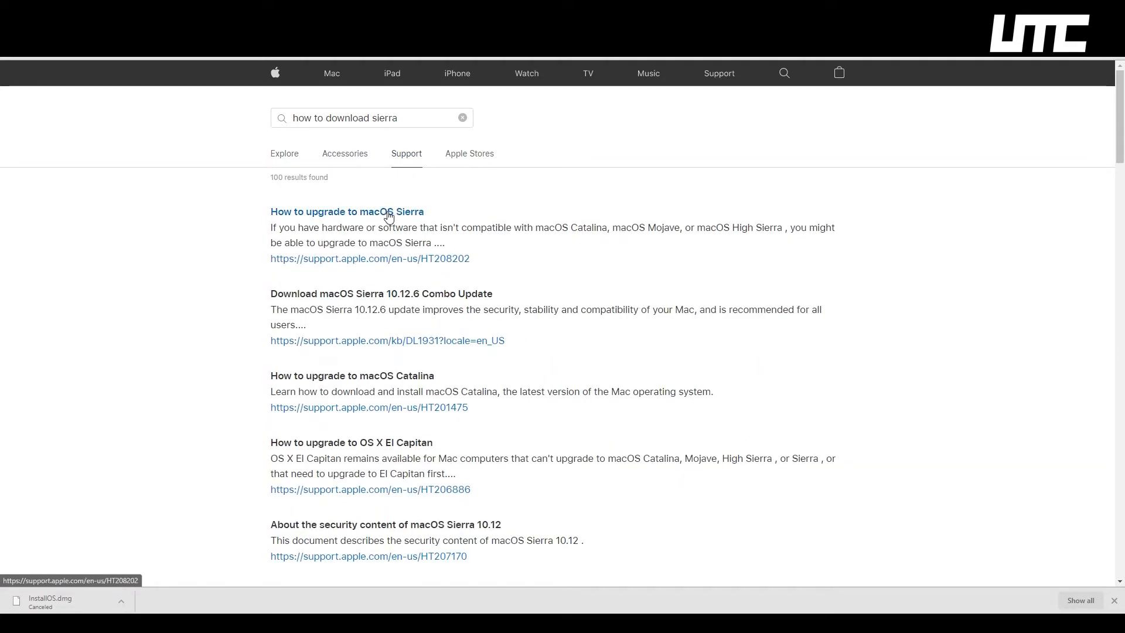
# View the How to upgrade to macOS Sierra article at its Download macOS Sierra step
pyautogui.click(347, 212)
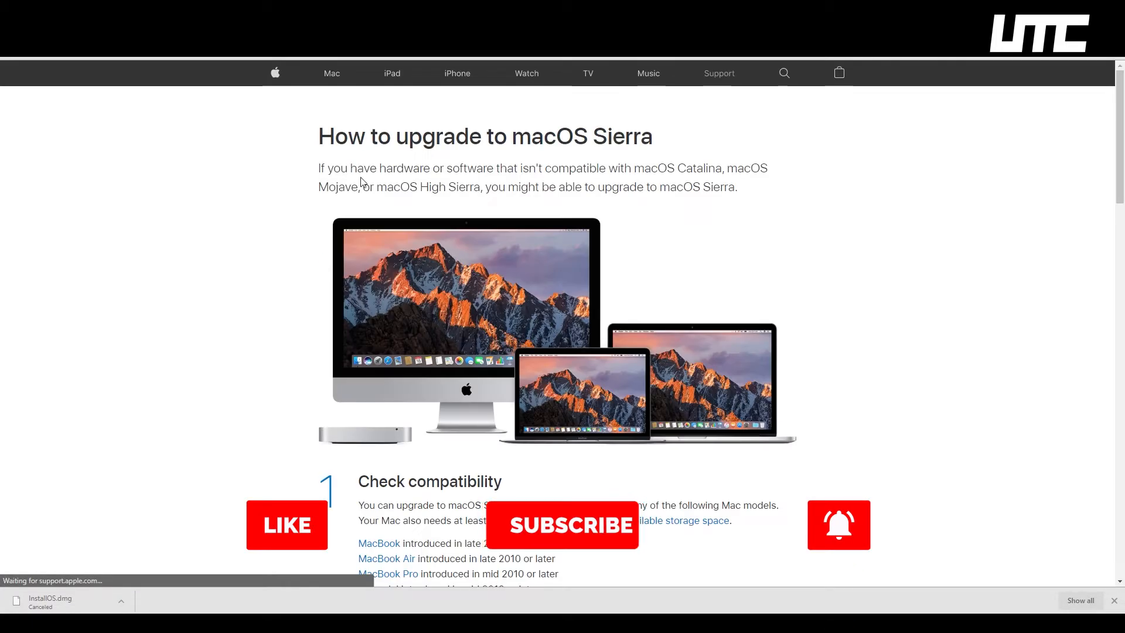
pyautogui.scroll(-3)
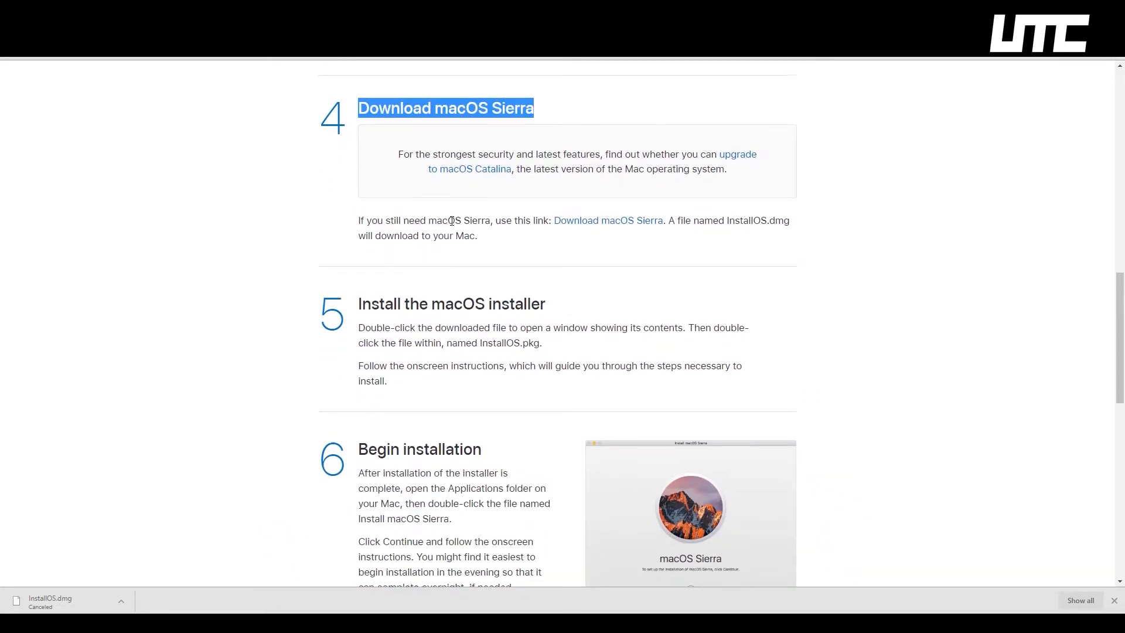
pyautogui.scroll(3)
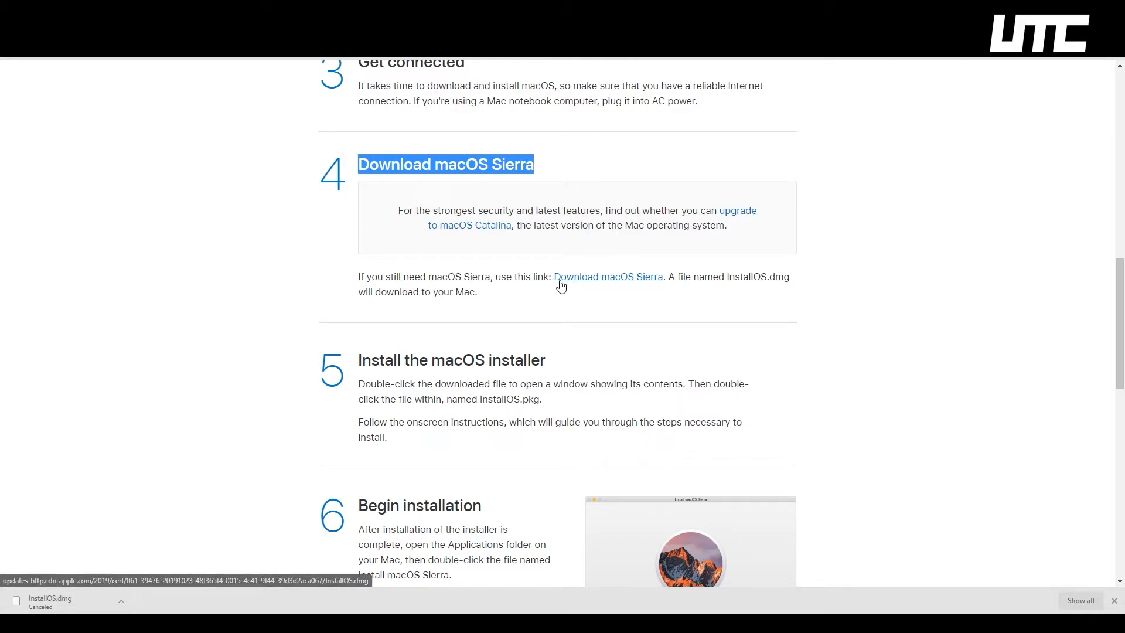
pyautogui.moveTo(605, 286)
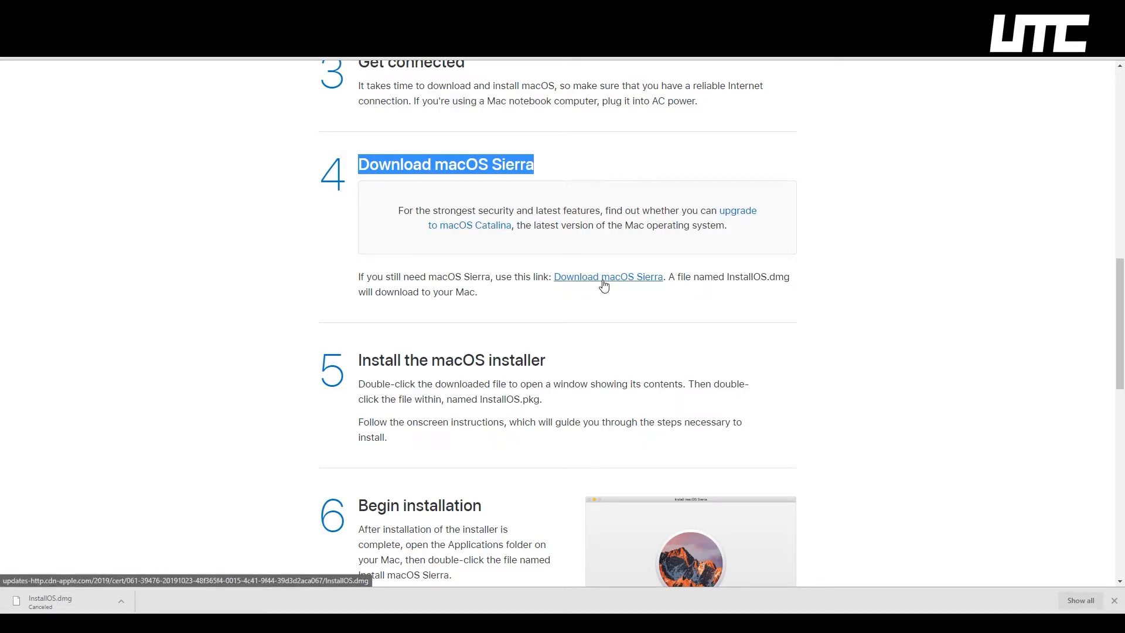
# Download InstallOS.dmg from the Download macOS Sierra link via IDM's Download with IDM option
pyautogui.rightClick(609, 276)
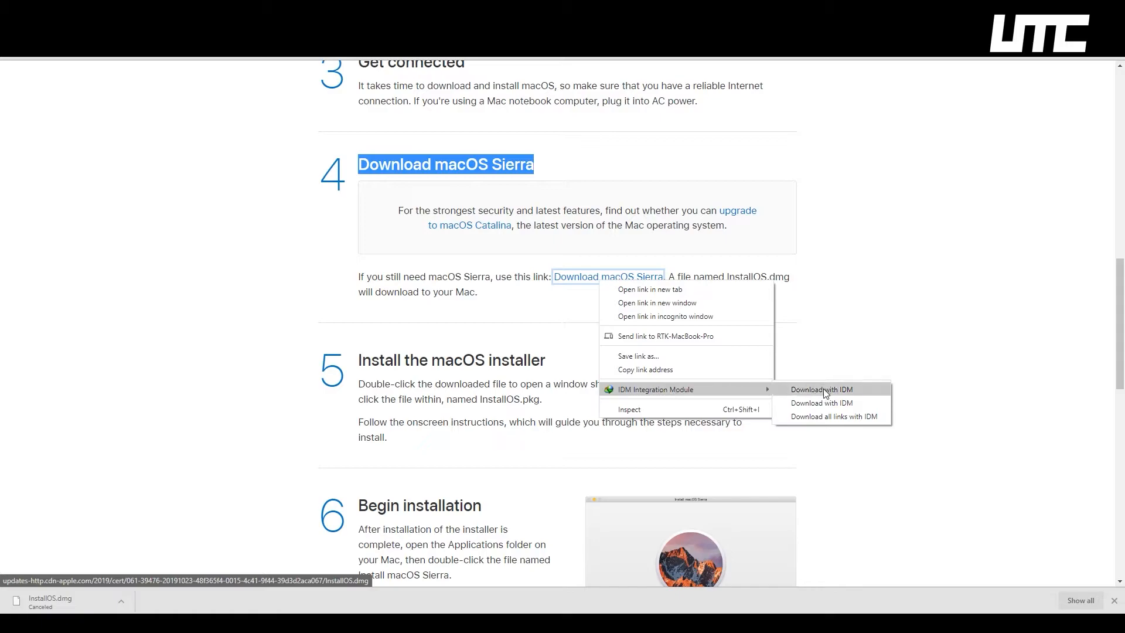
pyautogui.click(821, 390)
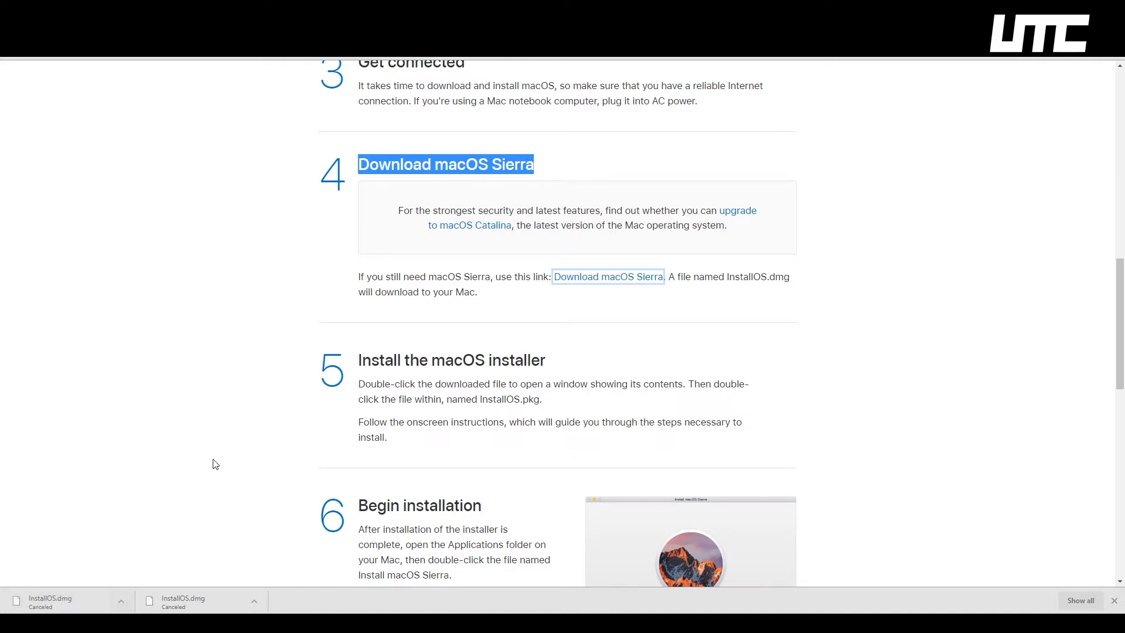
pyautogui.scroll(3)
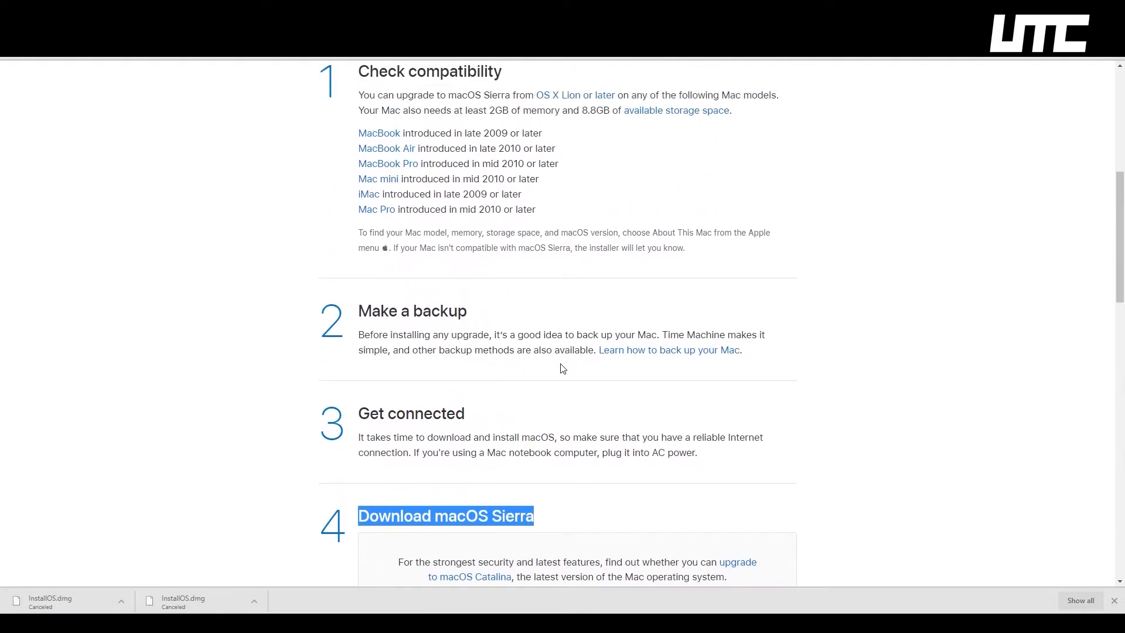
pyautogui.scroll(-3)
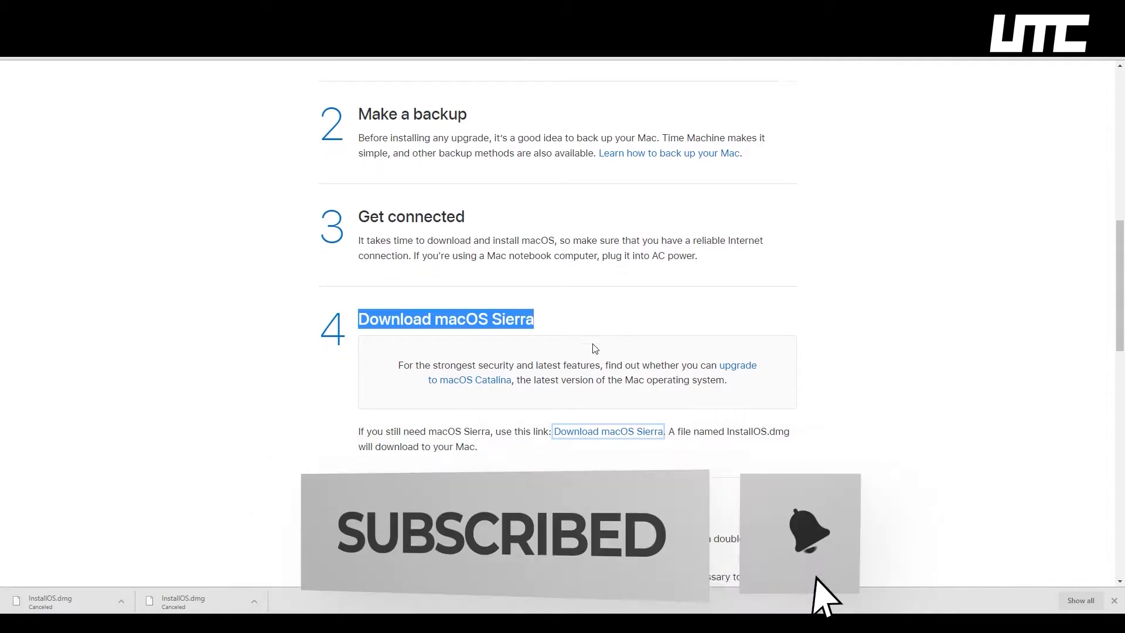
pyautogui.scroll(-3)
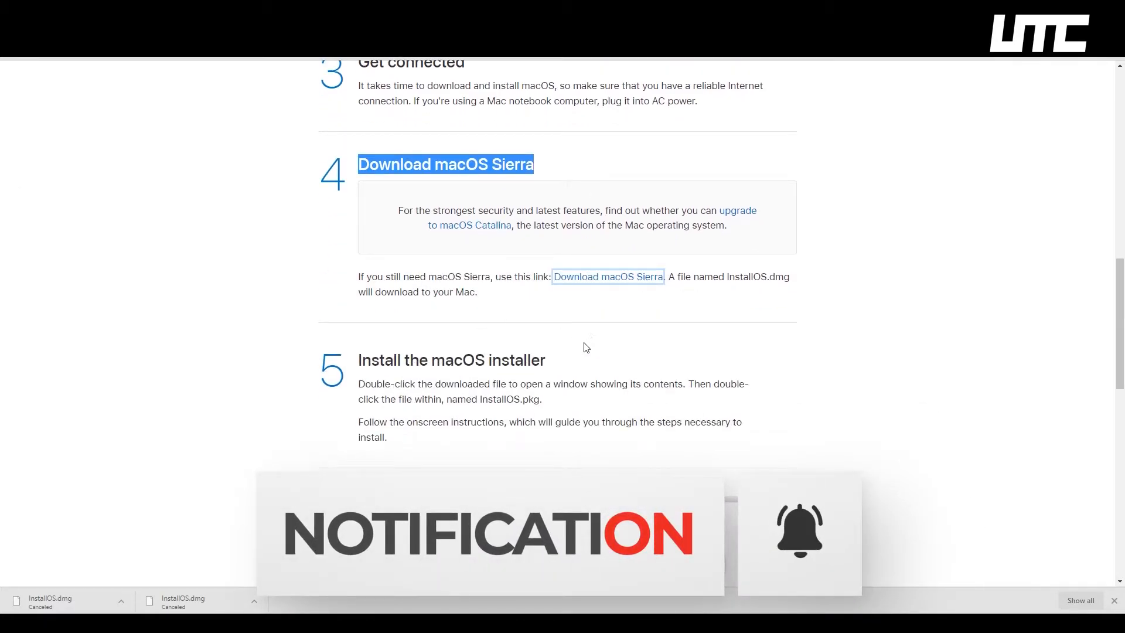
pyautogui.scroll(3)
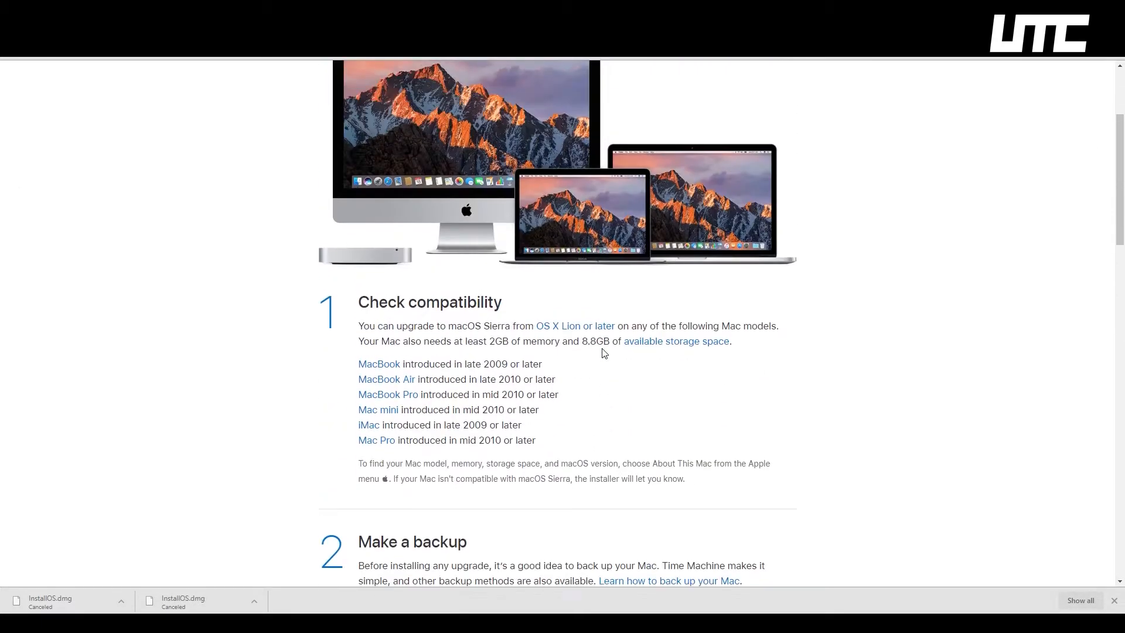
pyautogui.scroll(3)
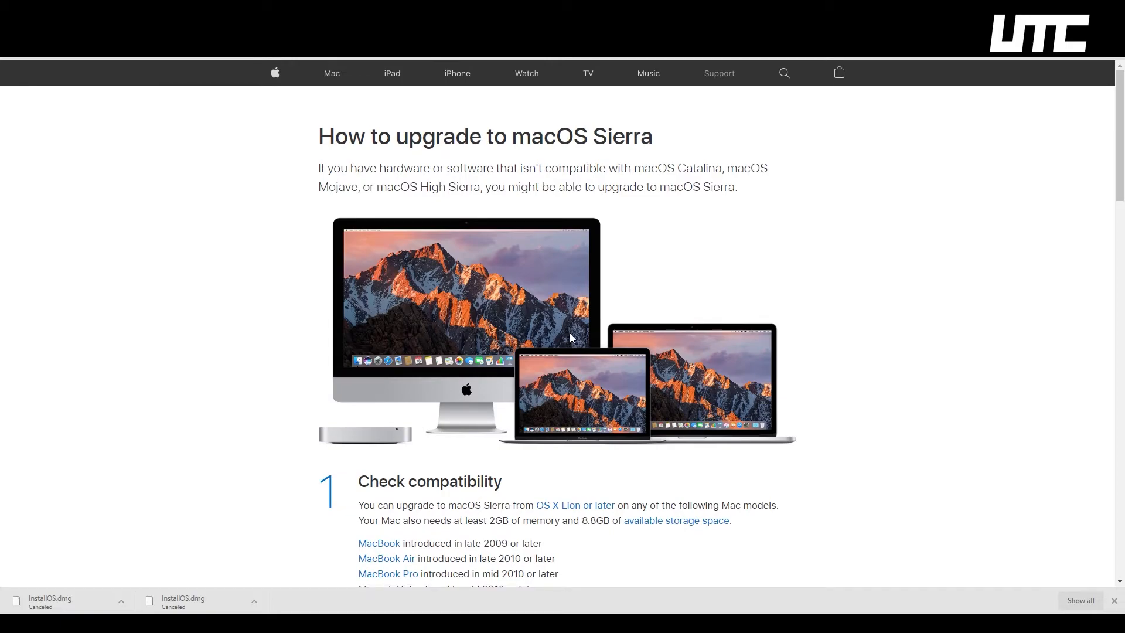
pyautogui.moveTo(693, 250)
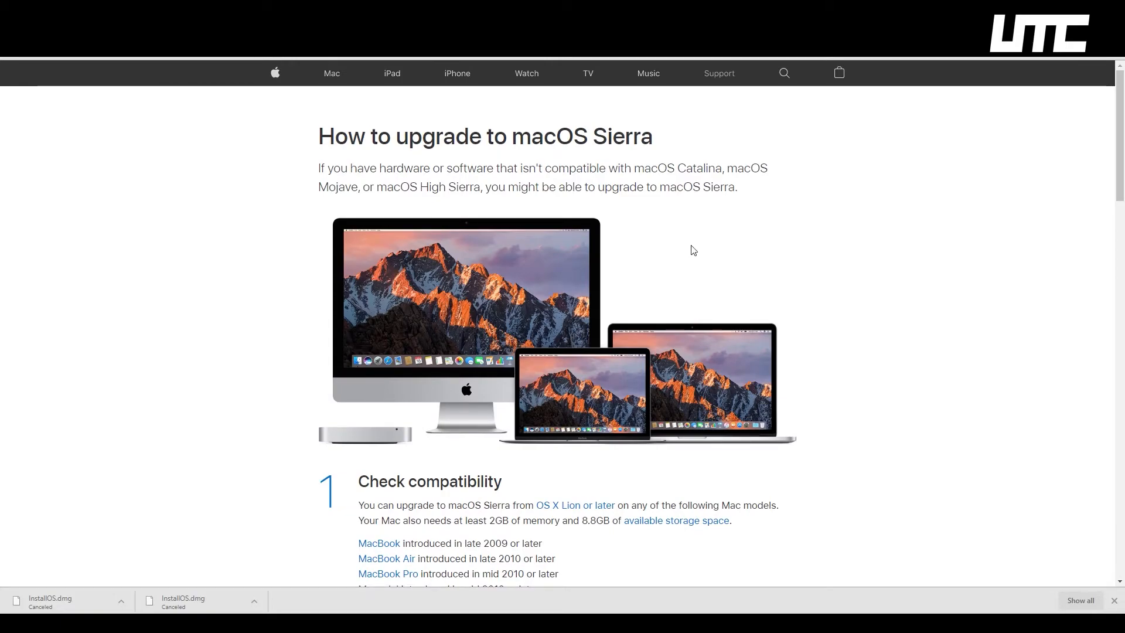
pyautogui.scroll(-3)
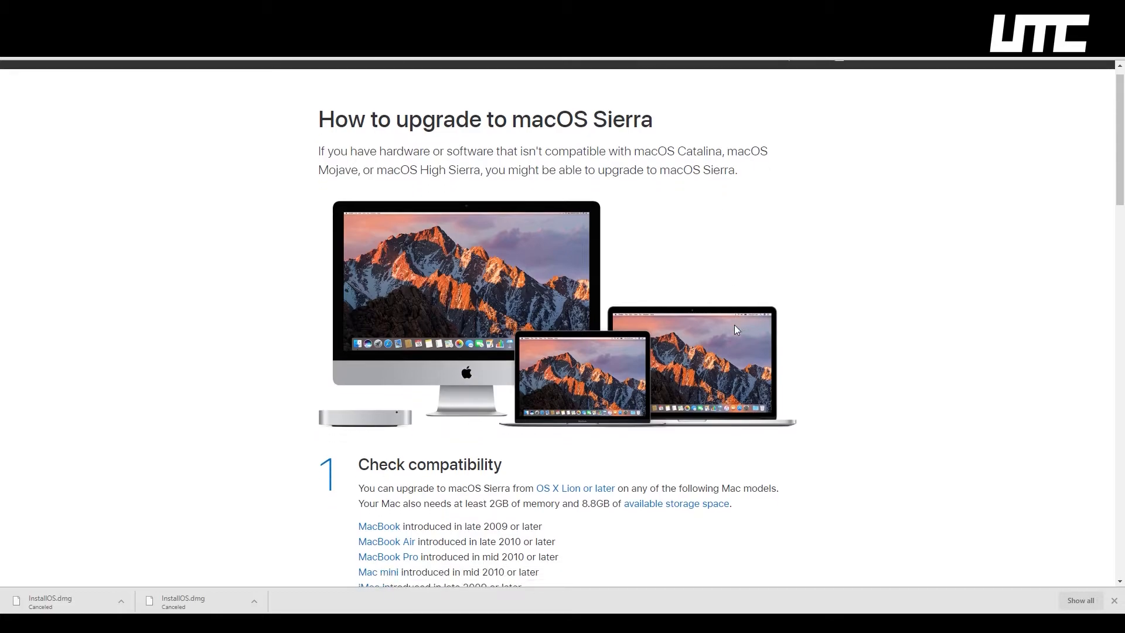
pyautogui.scroll(3)
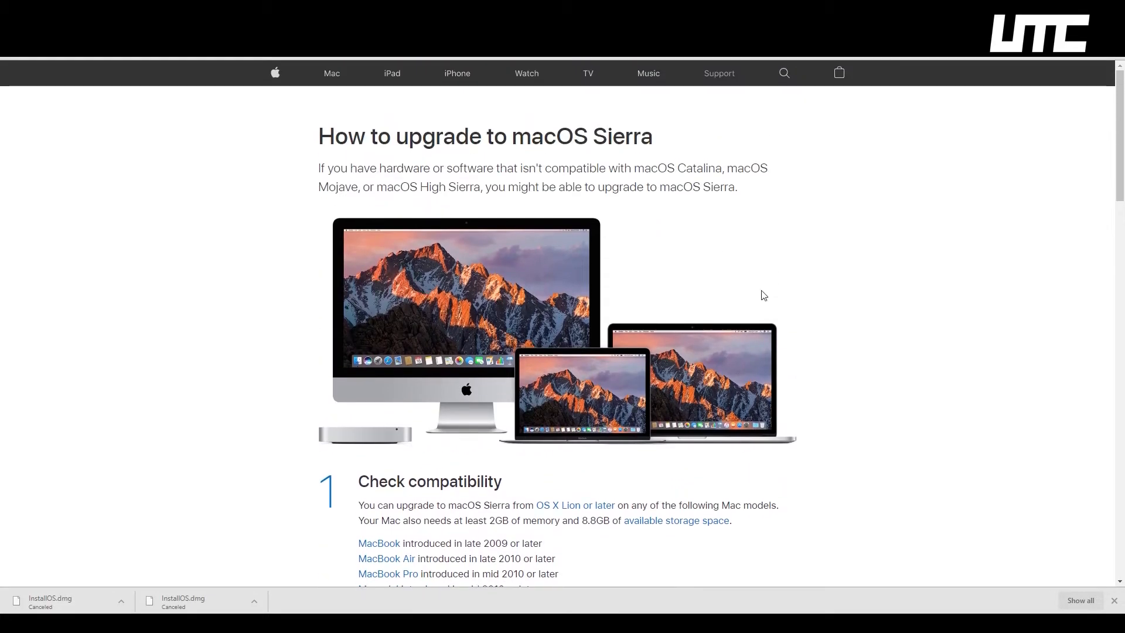
pyautogui.moveTo(801, 94)
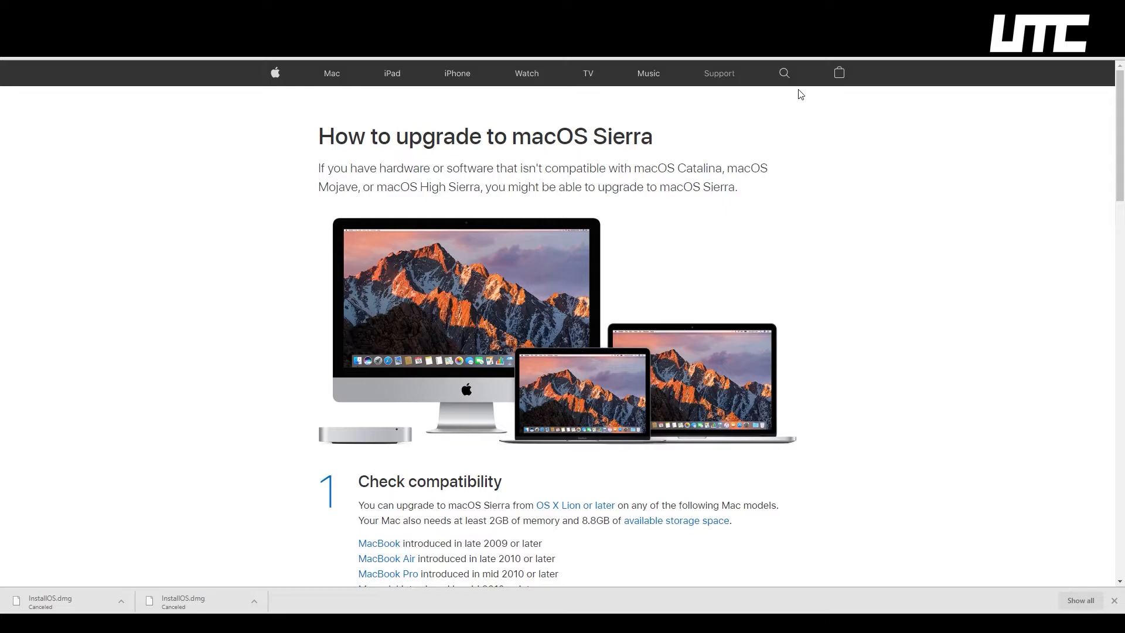
pyautogui.moveTo(784, 73)
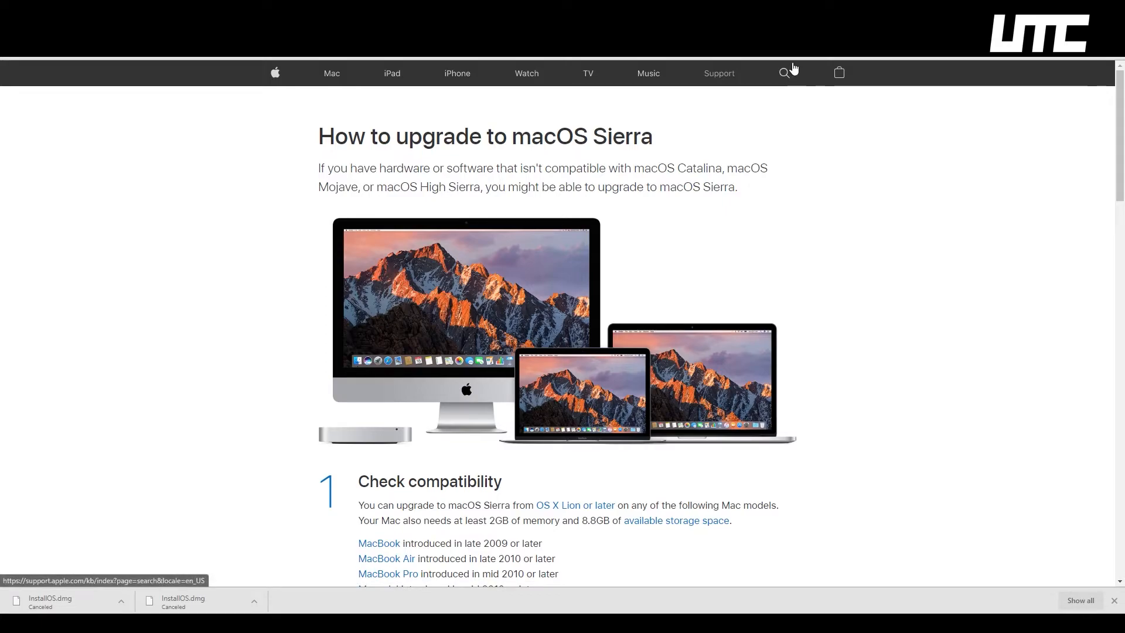
pyautogui.moveTo(637, 282)
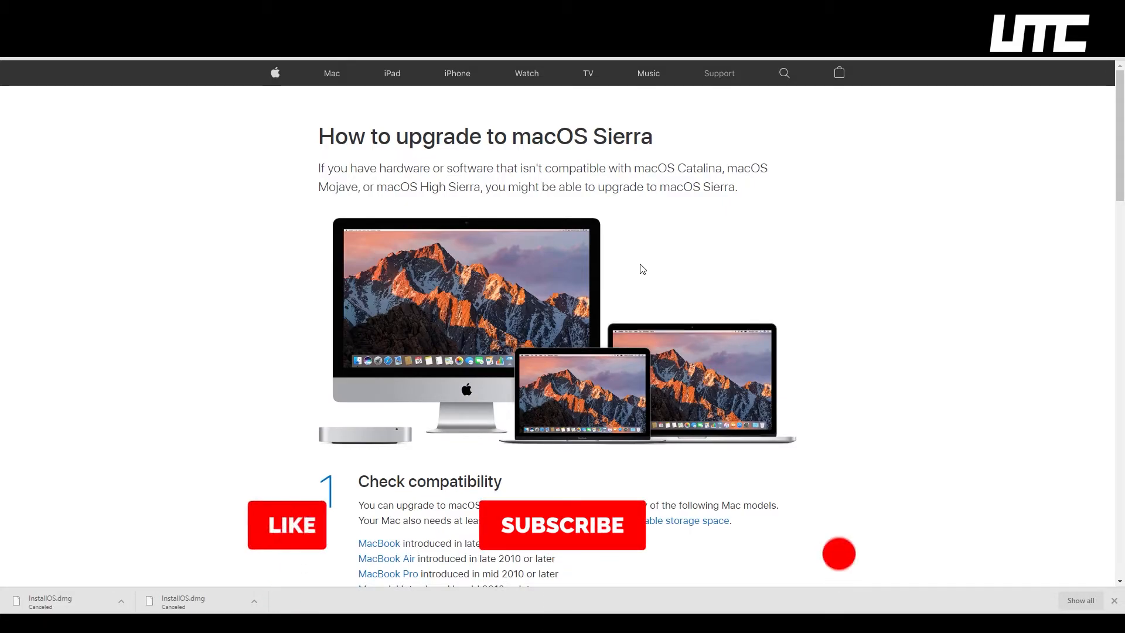
pyautogui.scroll(-3)
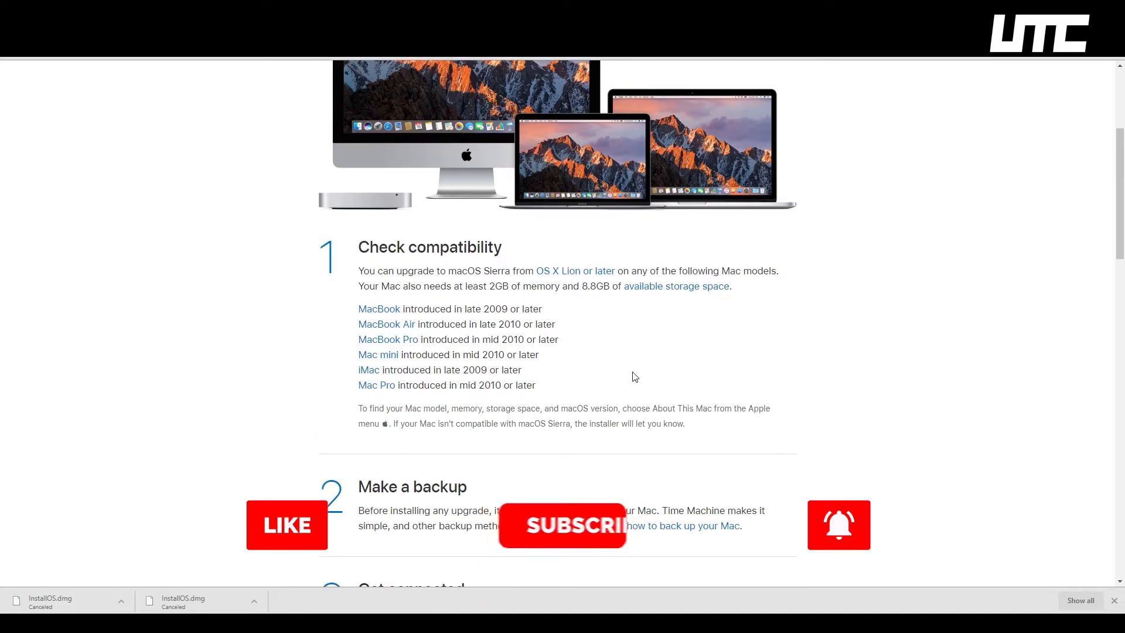
pyautogui.scroll(3)
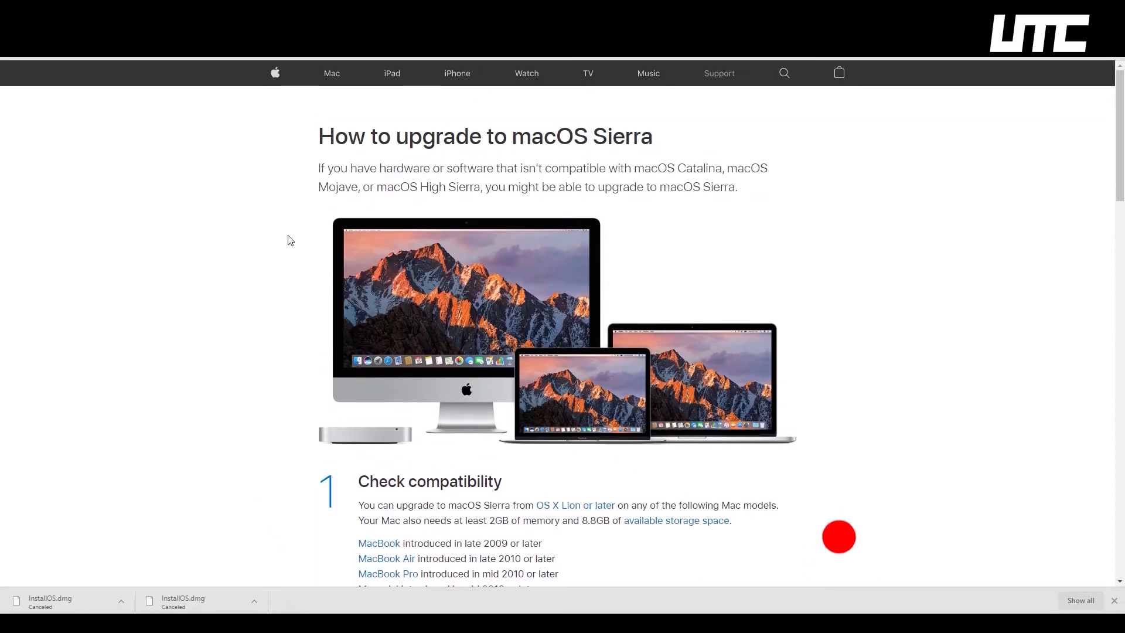
pyautogui.scroll(-3)
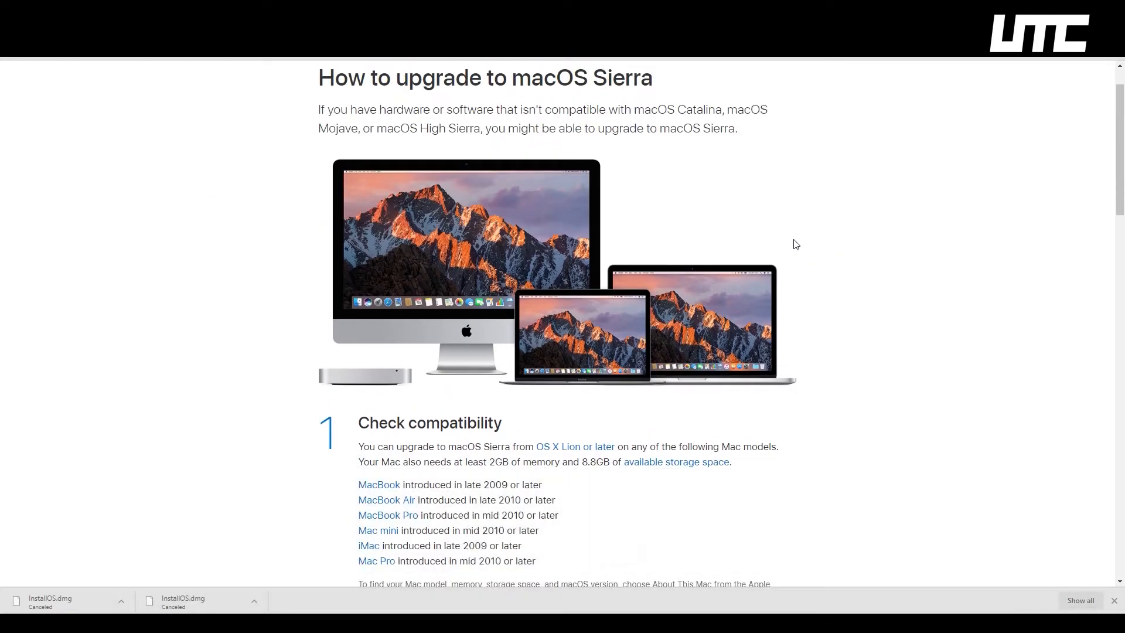
pyautogui.moveTo(799, 236)
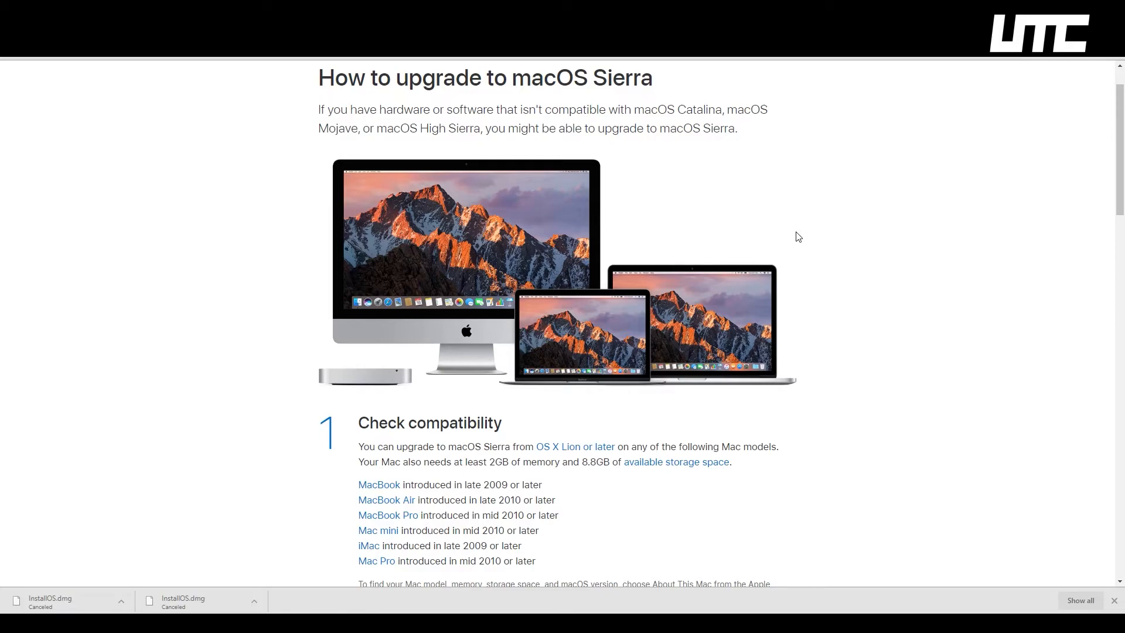
pyautogui.scroll(3)
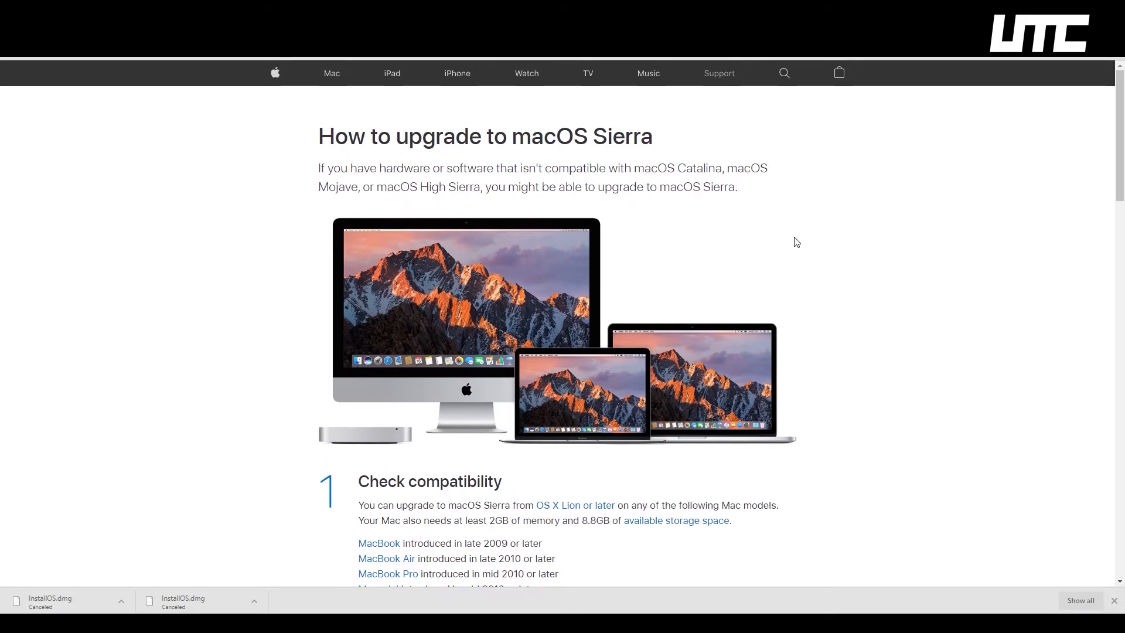
pyautogui.scroll(-3)
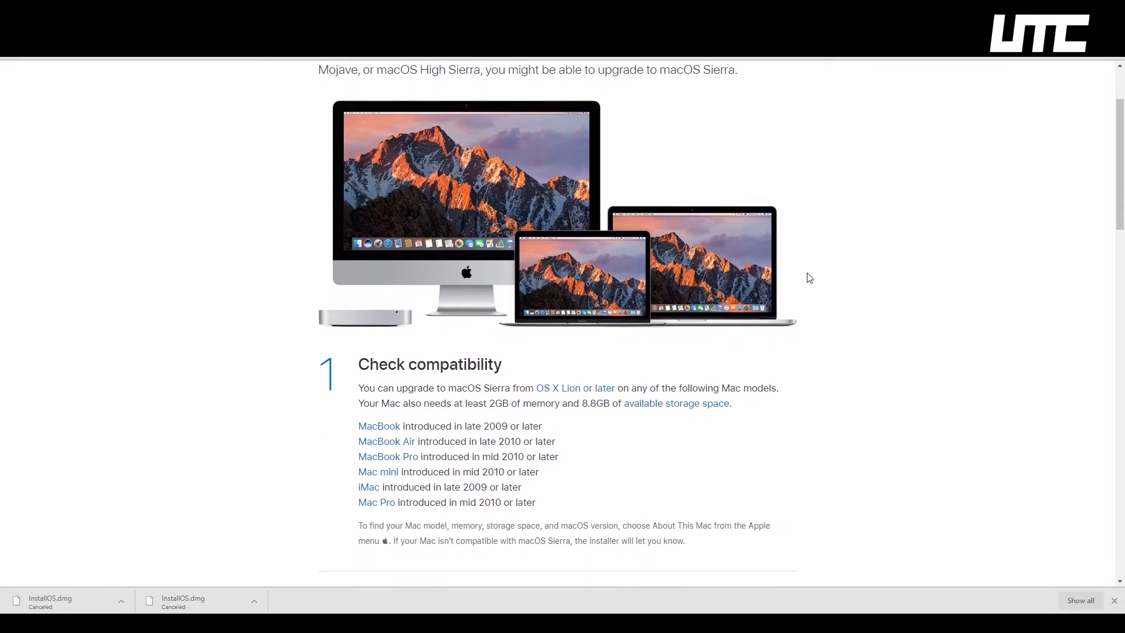
pyautogui.scroll(-3)
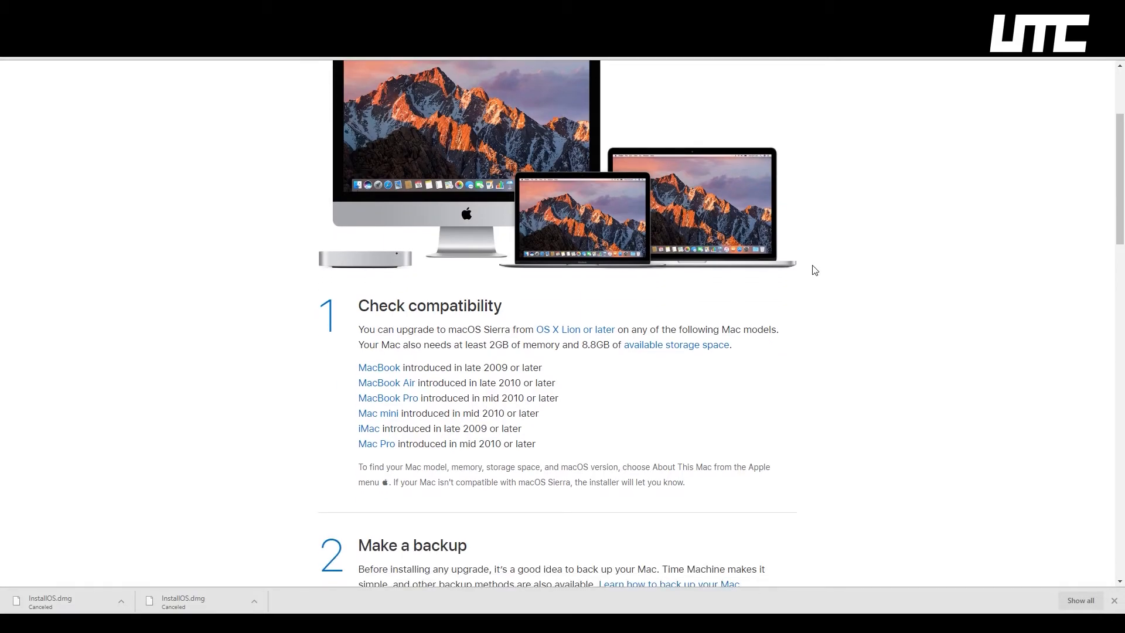
pyautogui.moveTo(817, 260)
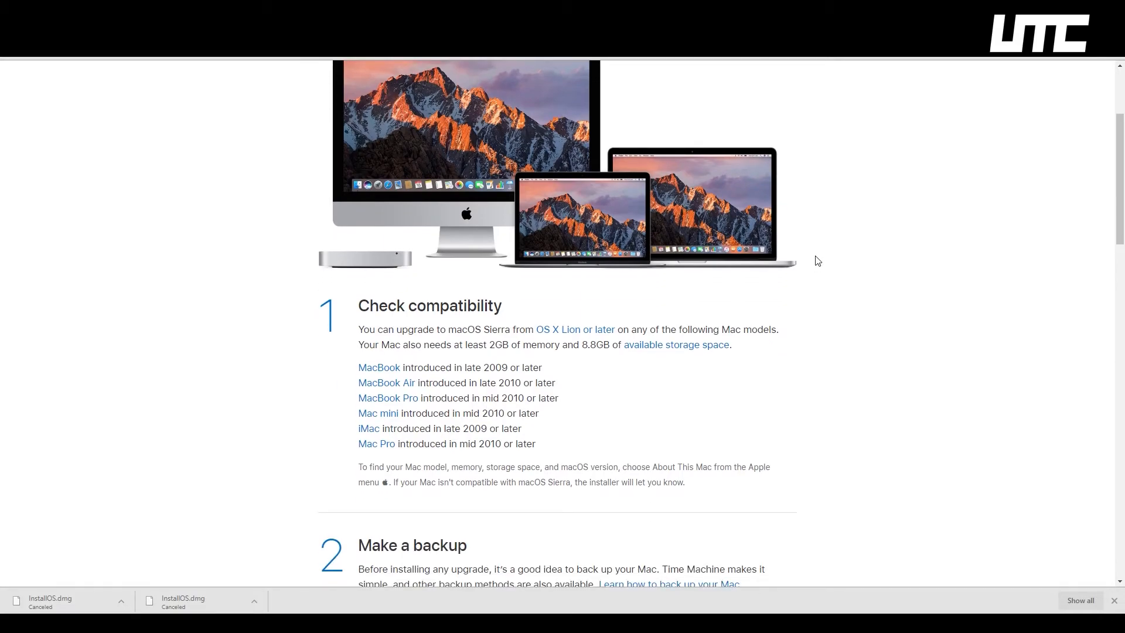
pyautogui.moveTo(811, 270)
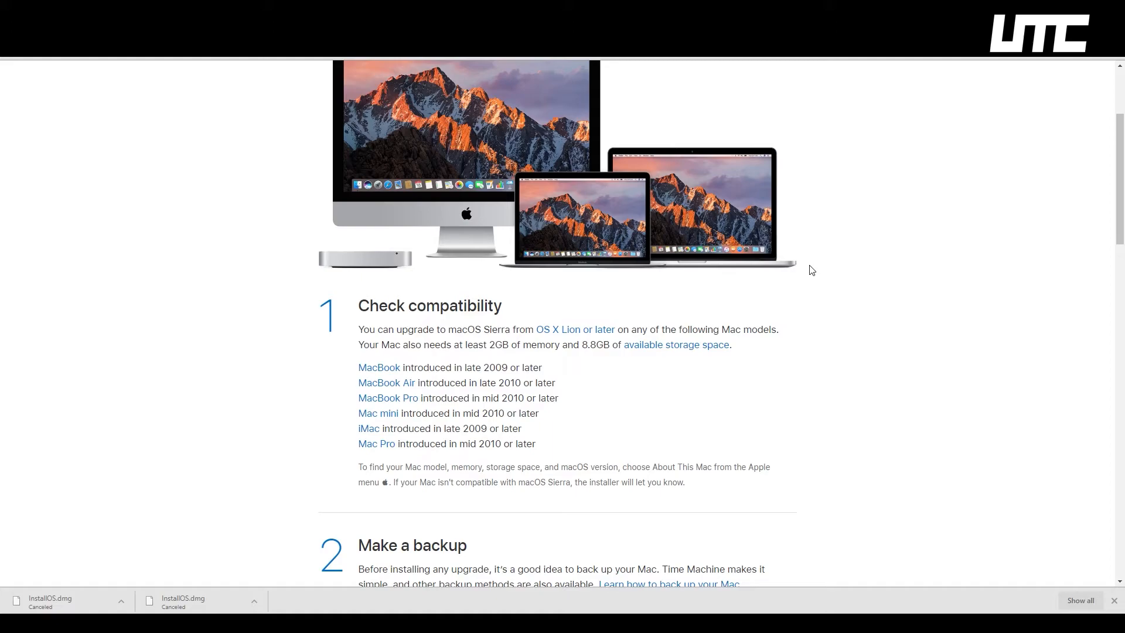
pyautogui.moveTo(830, 262)
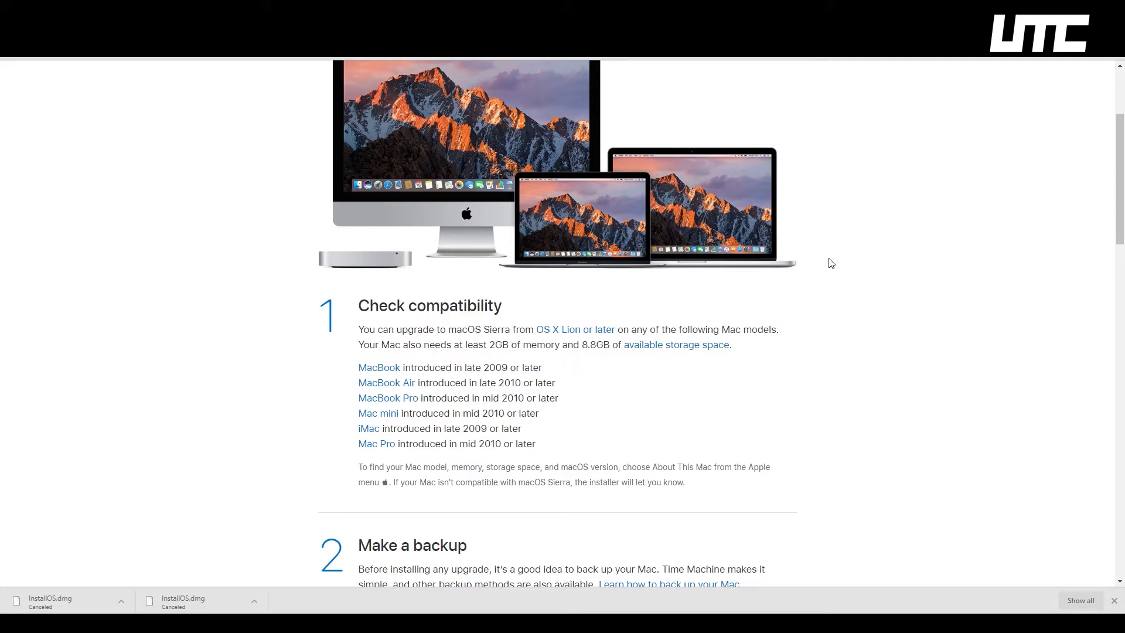
pyautogui.moveTo(832, 252)
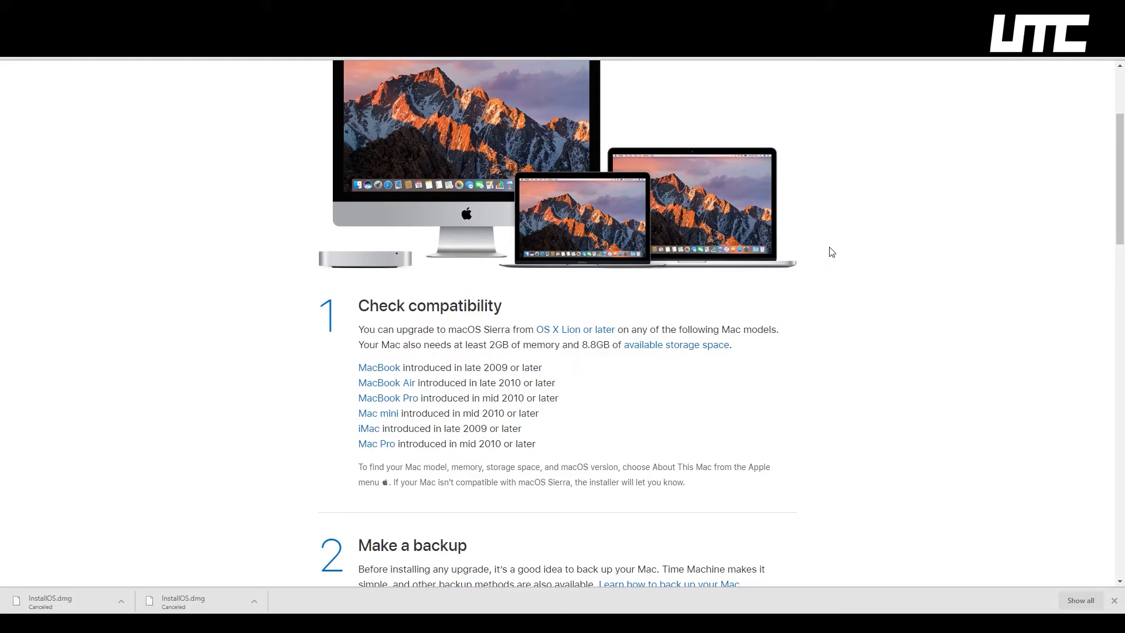
pyautogui.moveTo(817, 272)
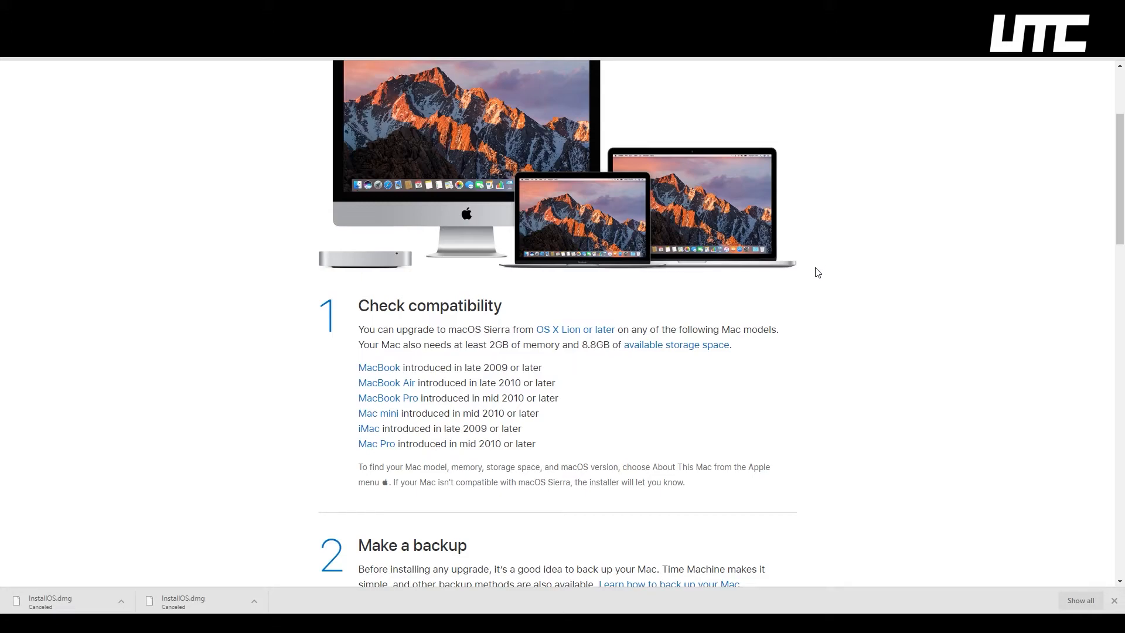
pyautogui.scroll(3)
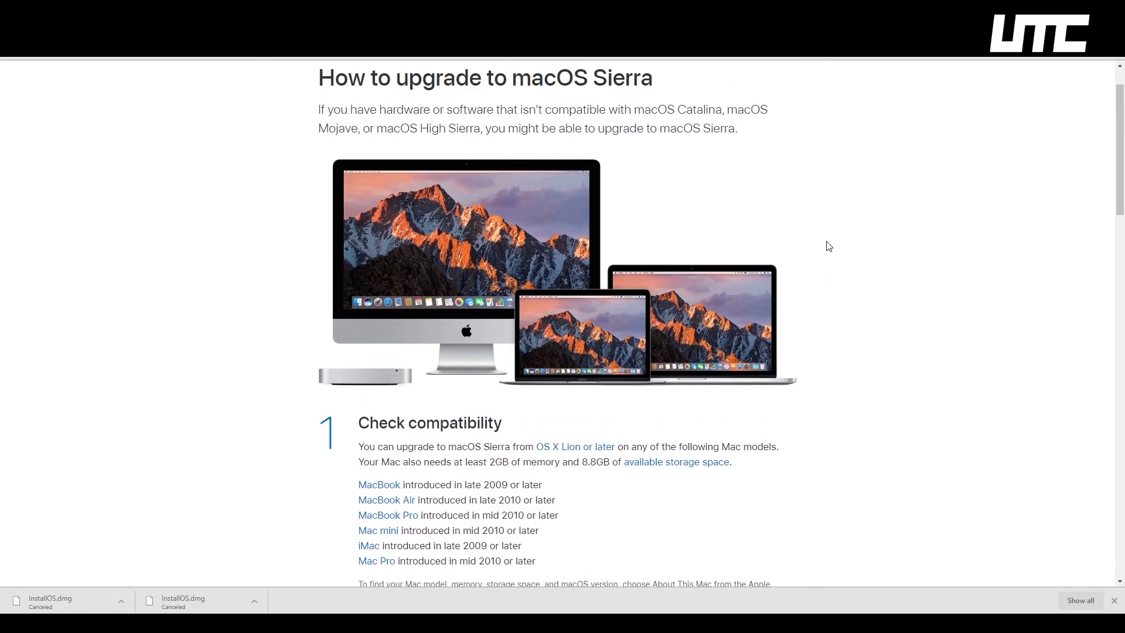
pyautogui.moveTo(826, 249)
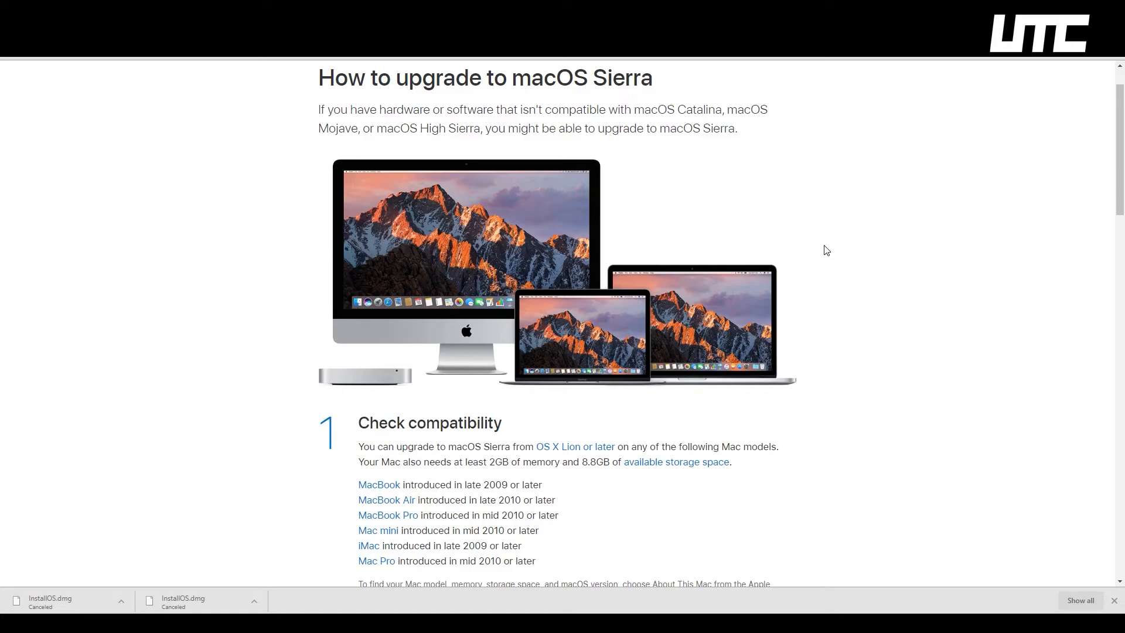
pyautogui.moveTo(830, 240)
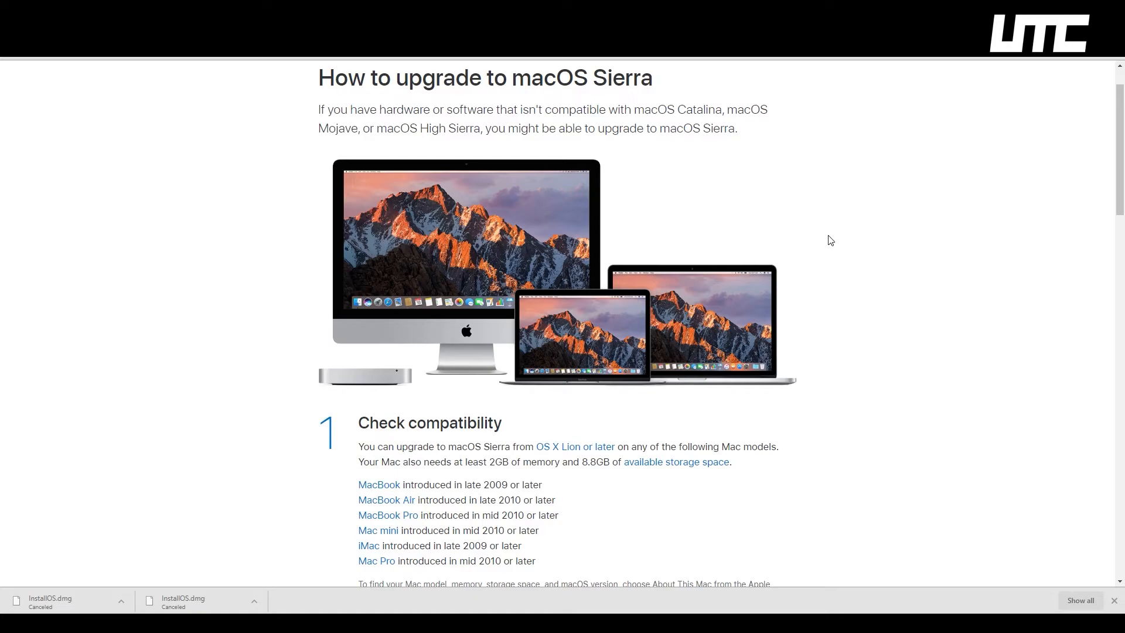